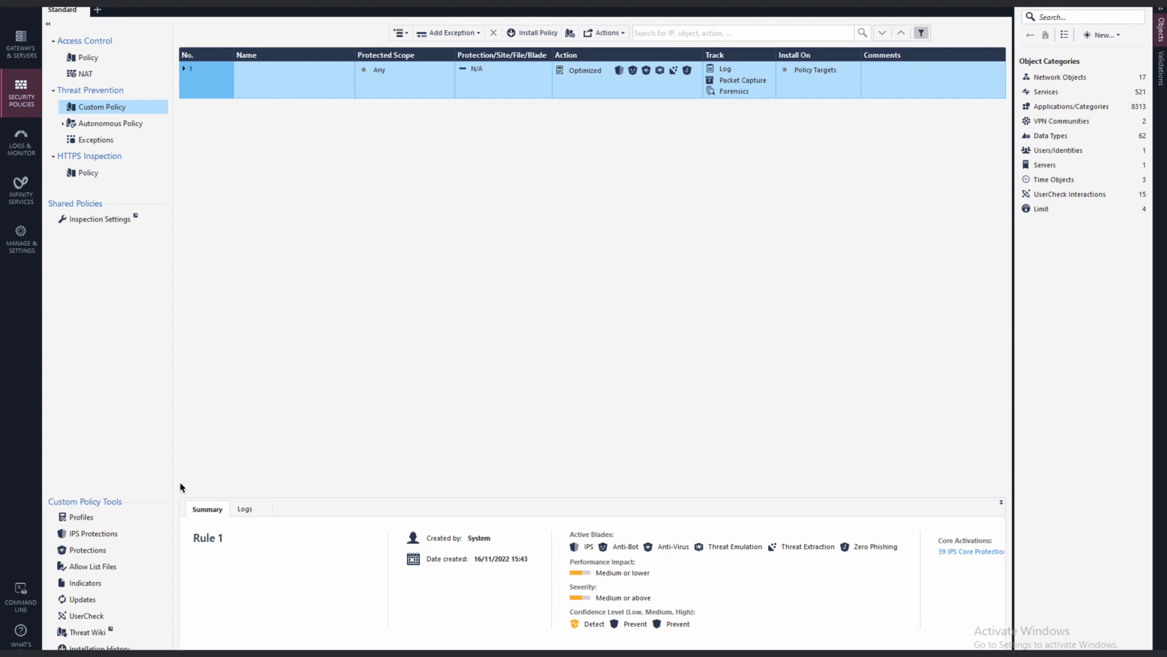
Step: Show the empty threat Indicators list and start a ping to a 3.x address
left_click(85, 582)
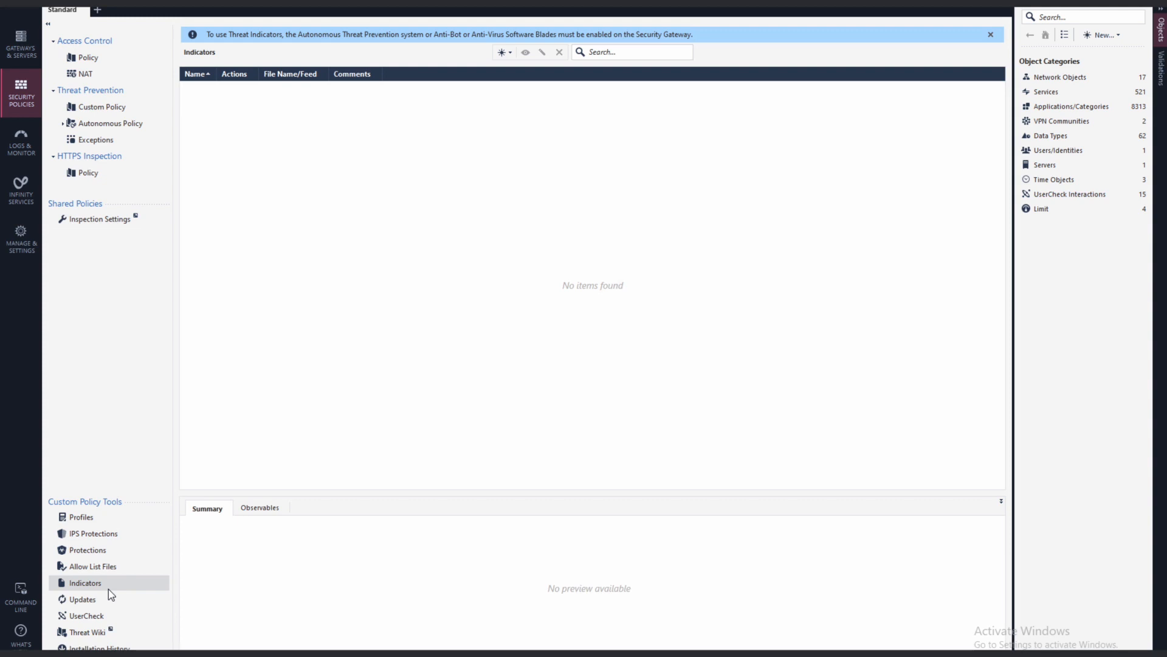
type("ping -t 3.")
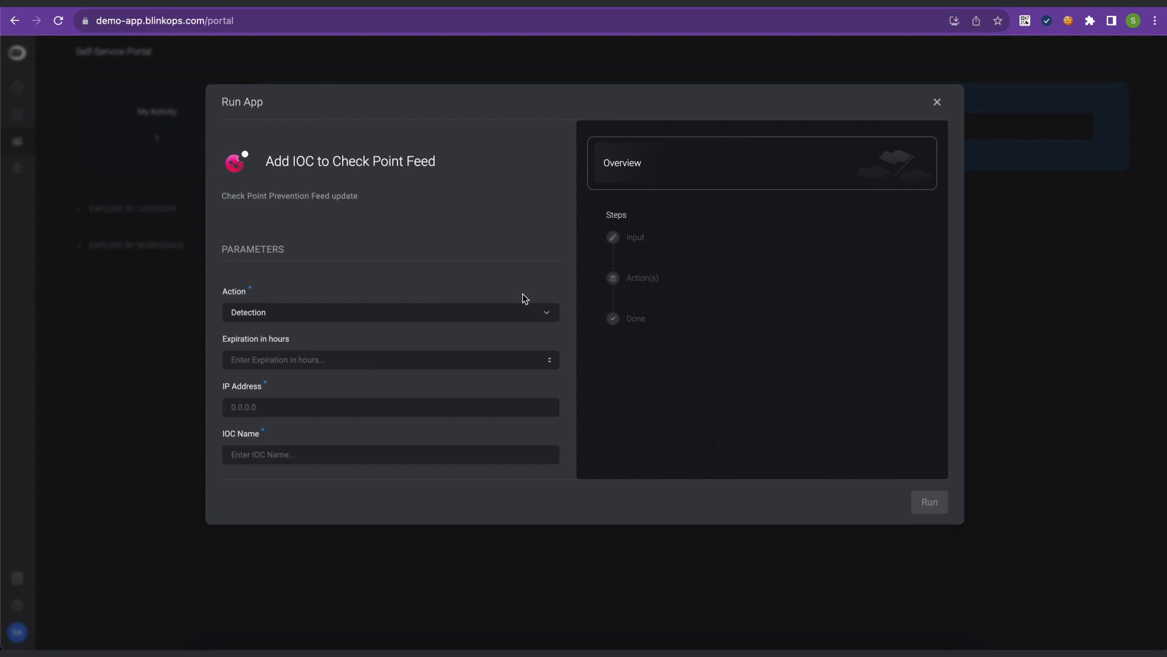
Step: Submit IP 3.252.193.126 as a 24-hour Prevention IOC named Blink_IOC_ to the Check Point feed
type("24")
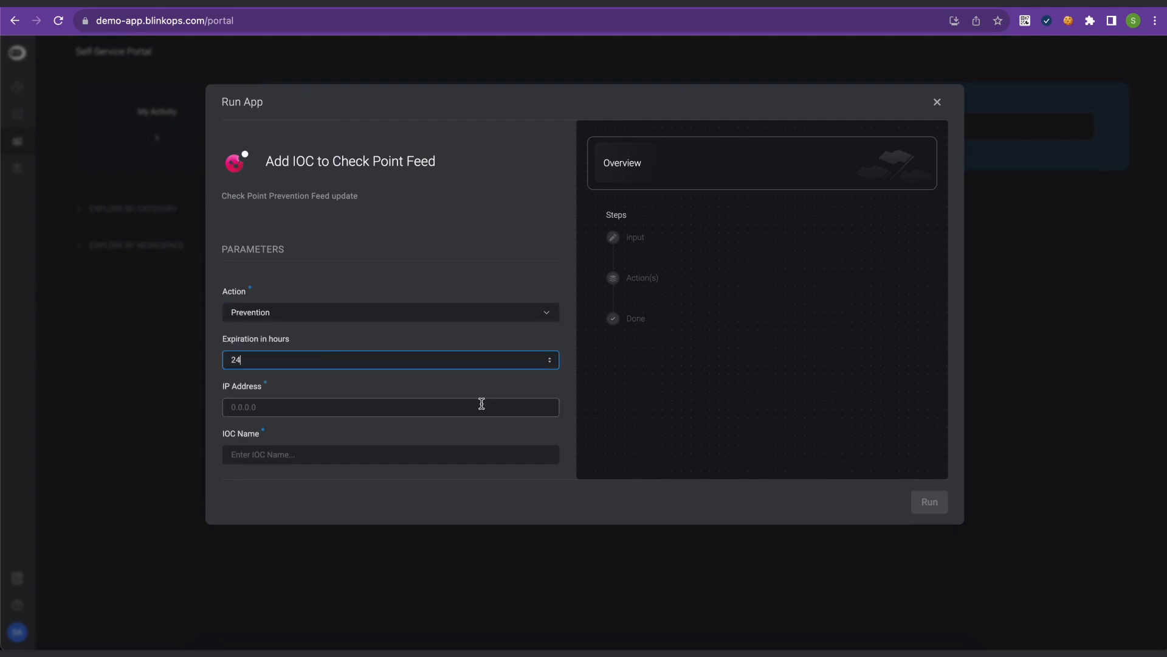
type("3.252.")
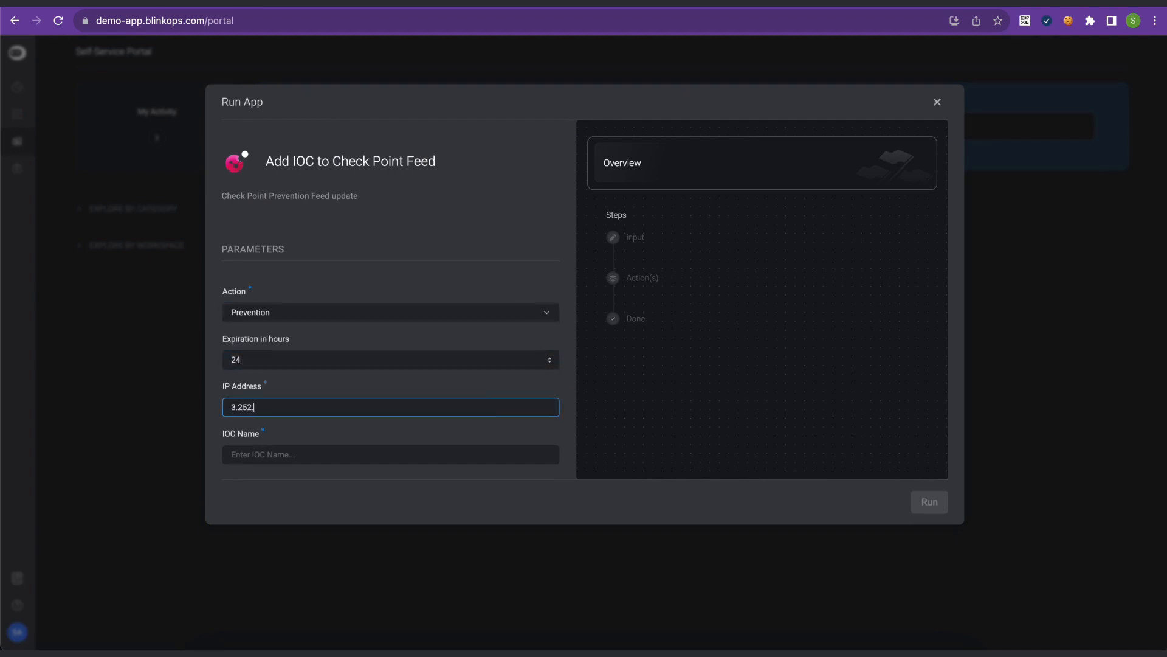
type("B")
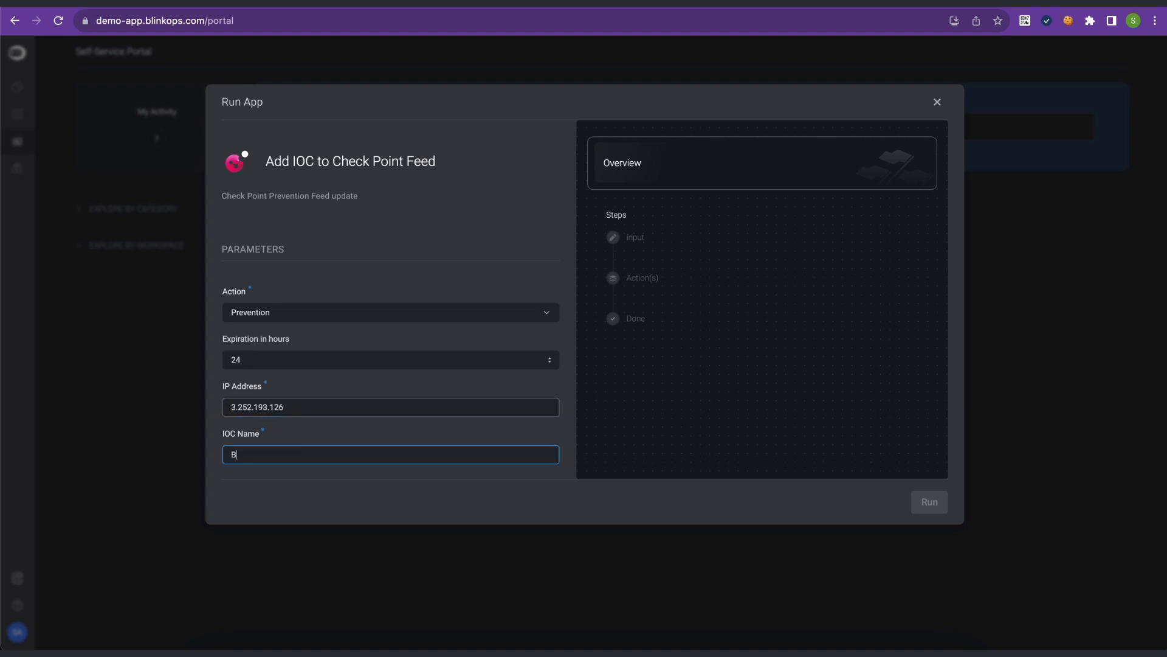
type("link_IOC_")
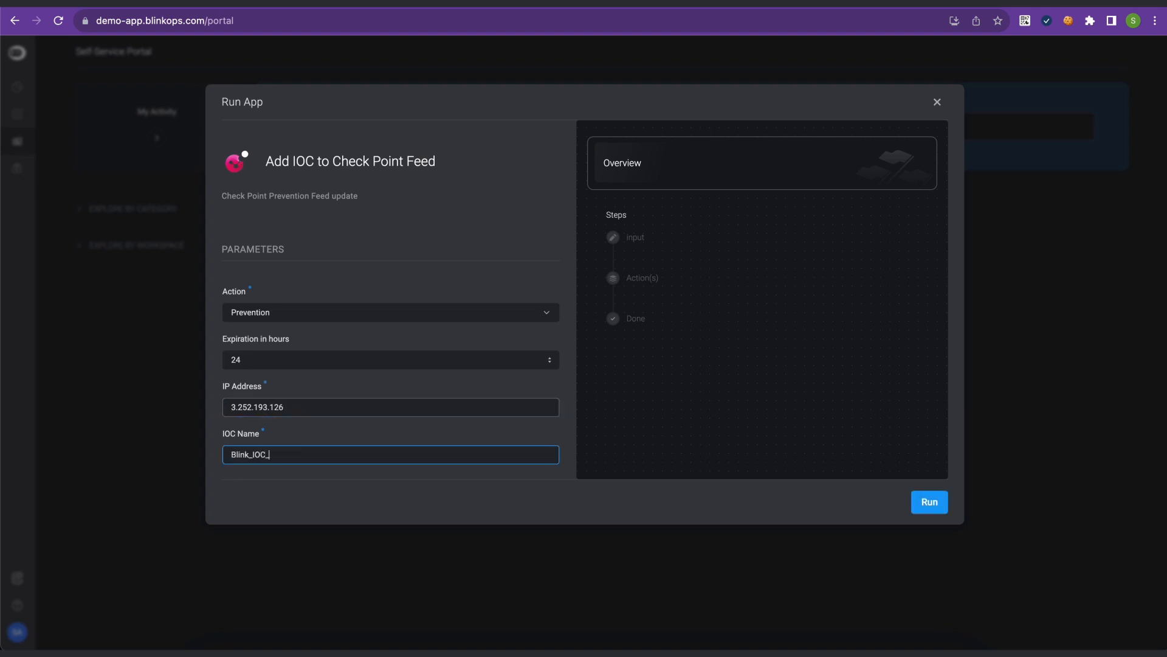
left_click(929, 502)
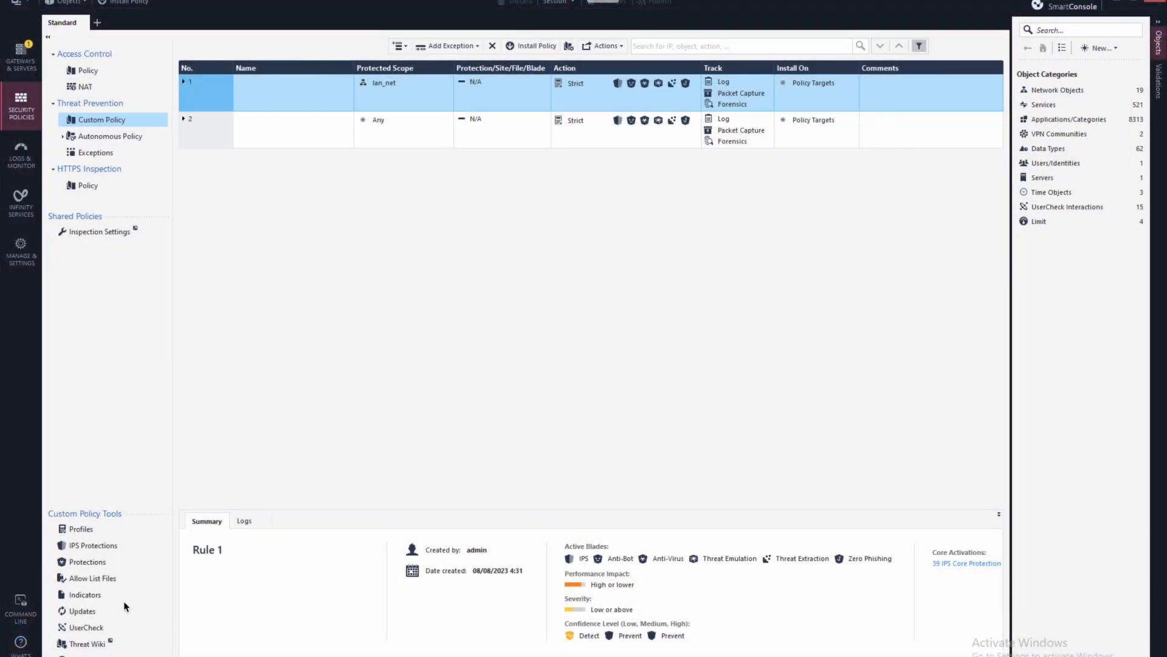
Step: Show the Indicators list now holding the Blinkops Detection and Prevention feeds
left_click(84, 595)
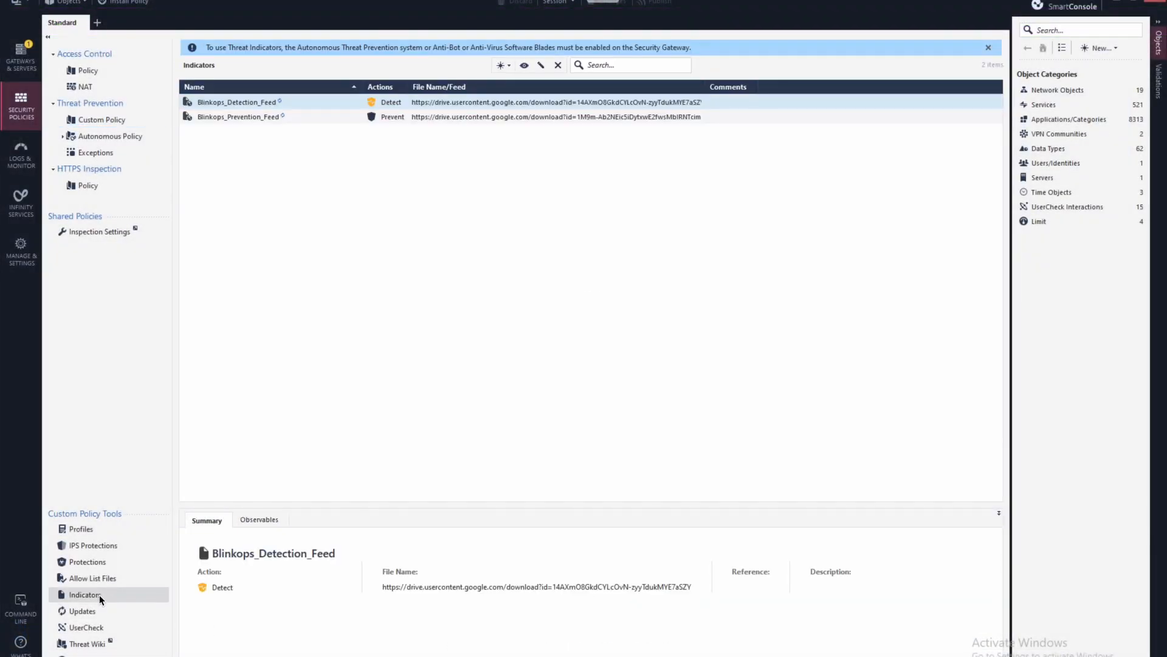